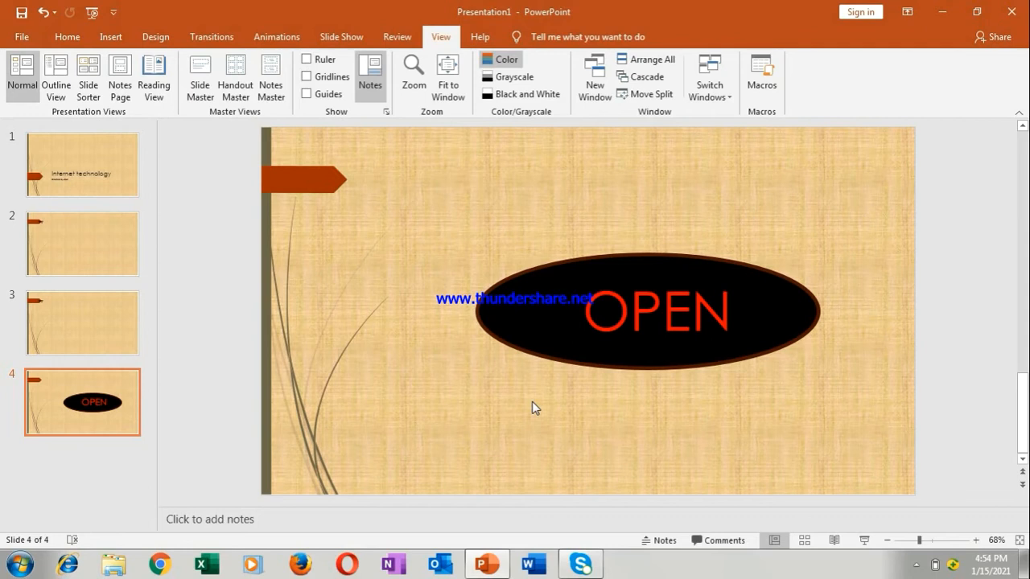
mouse_move(362, 360)
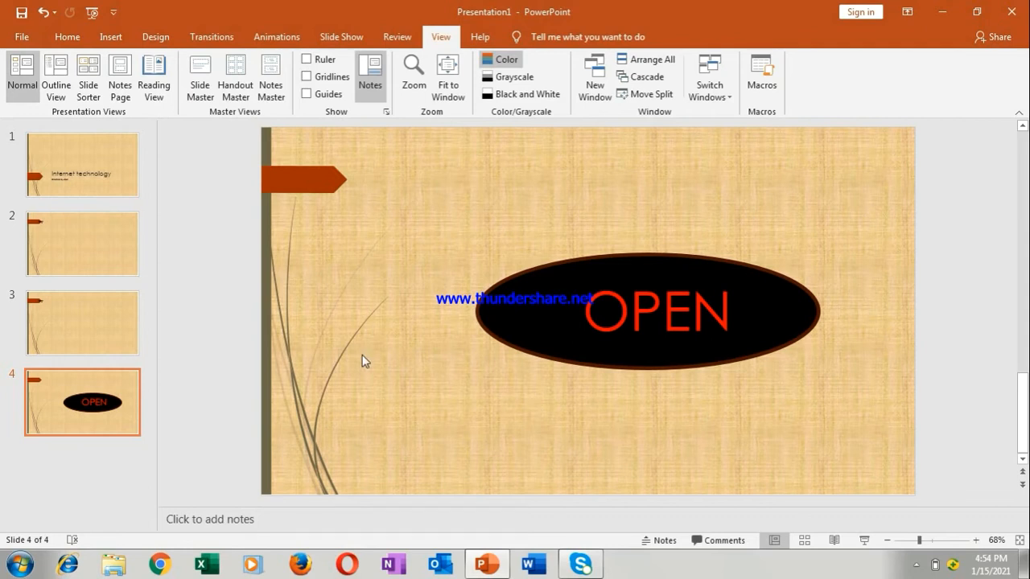
mouse_move(67, 37)
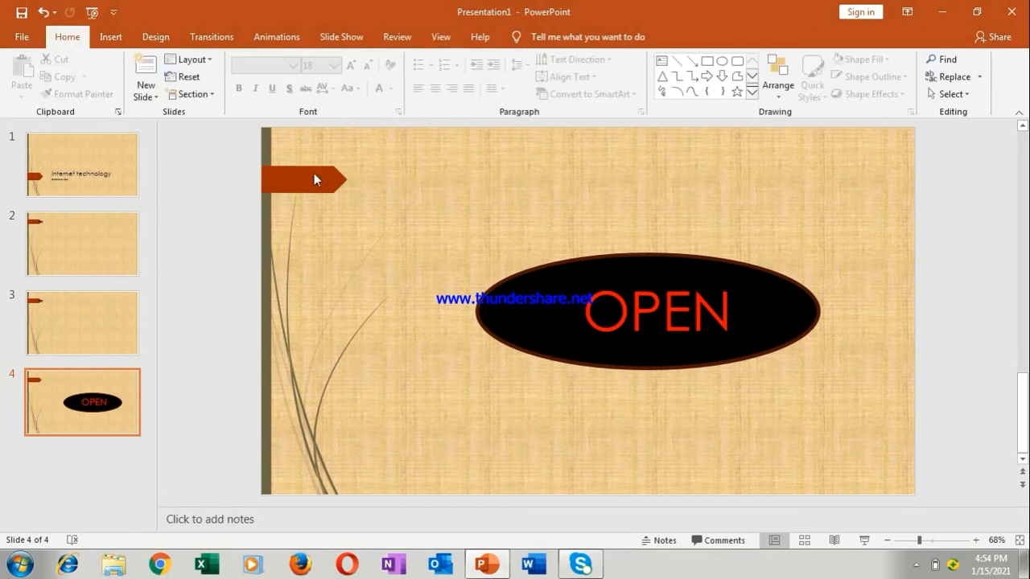
mouse_move(415, 187)
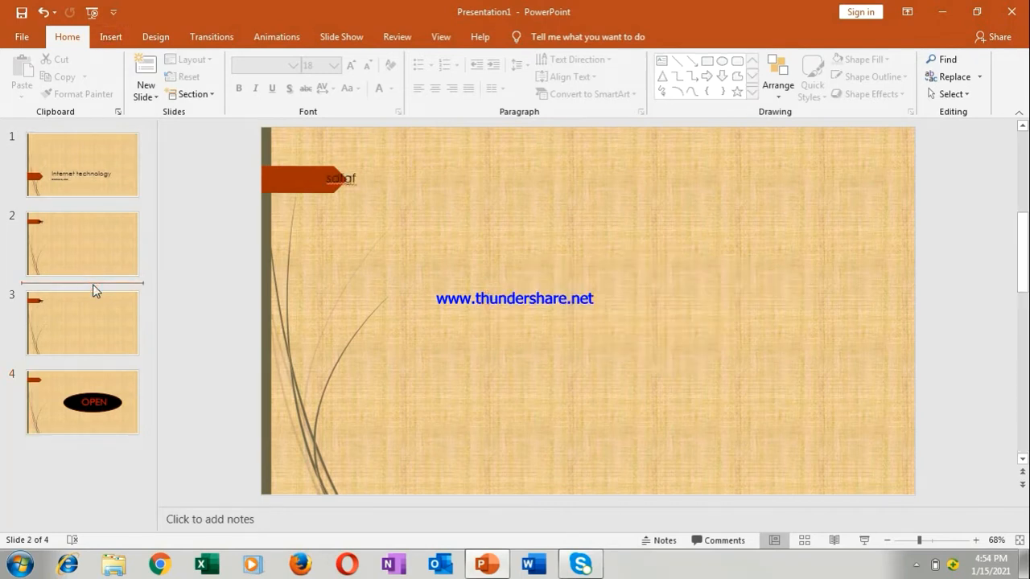
- Insert the Jellyfish photo from the Sample Pictures folder onto slide 2
click(82, 245)
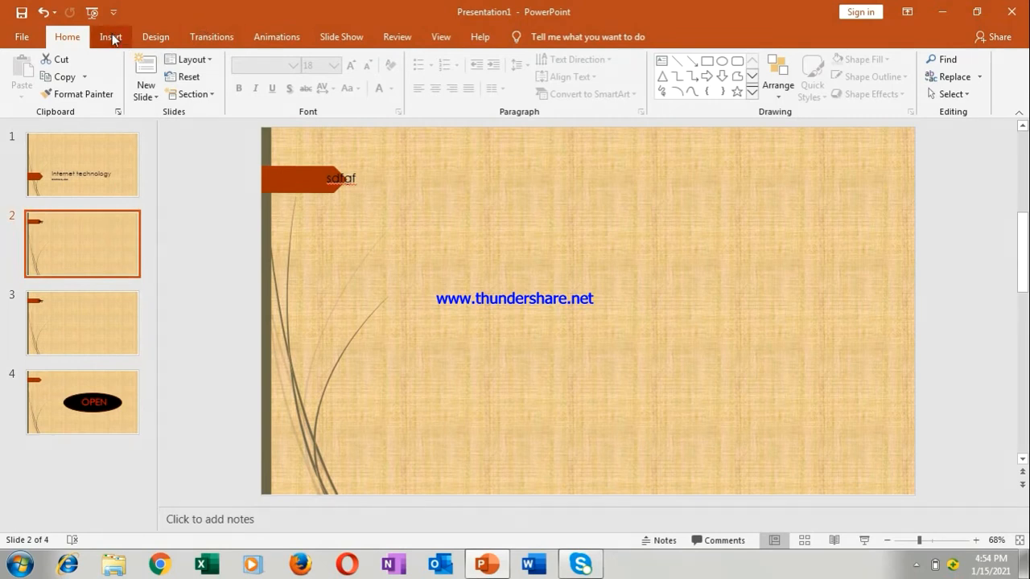
click(110, 36)
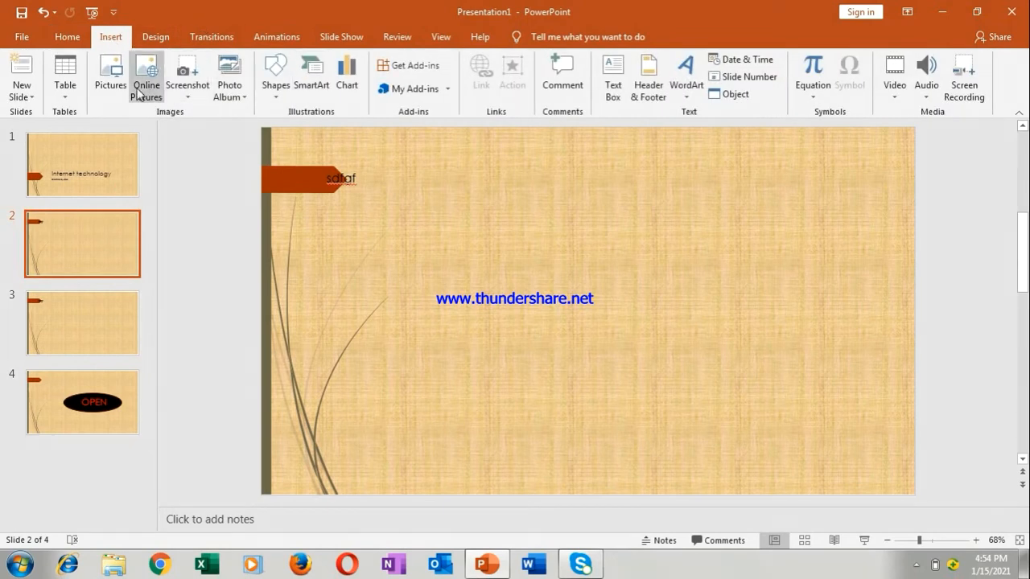
click(109, 77)
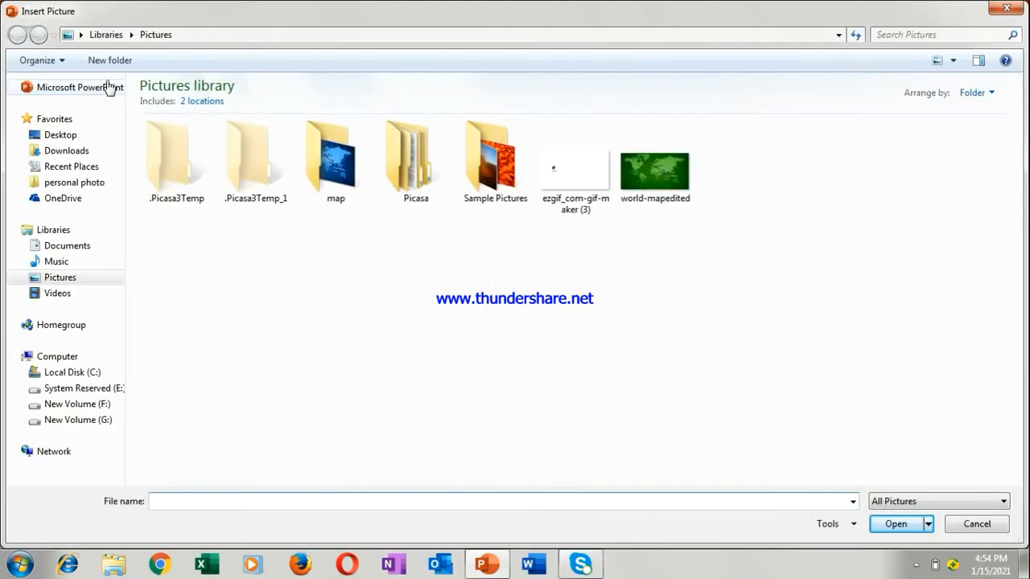
click(495, 161)
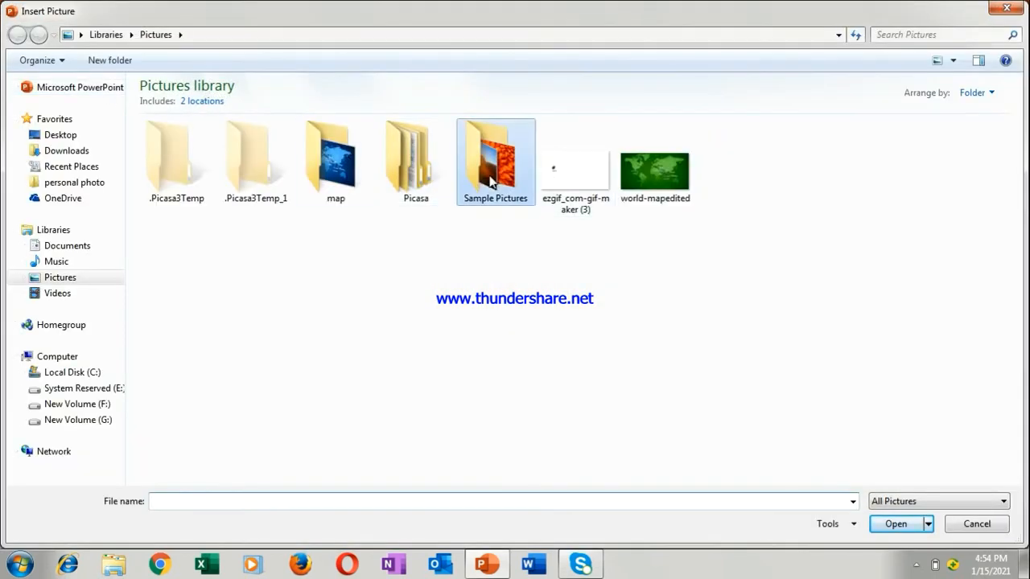
double_click(495, 158)
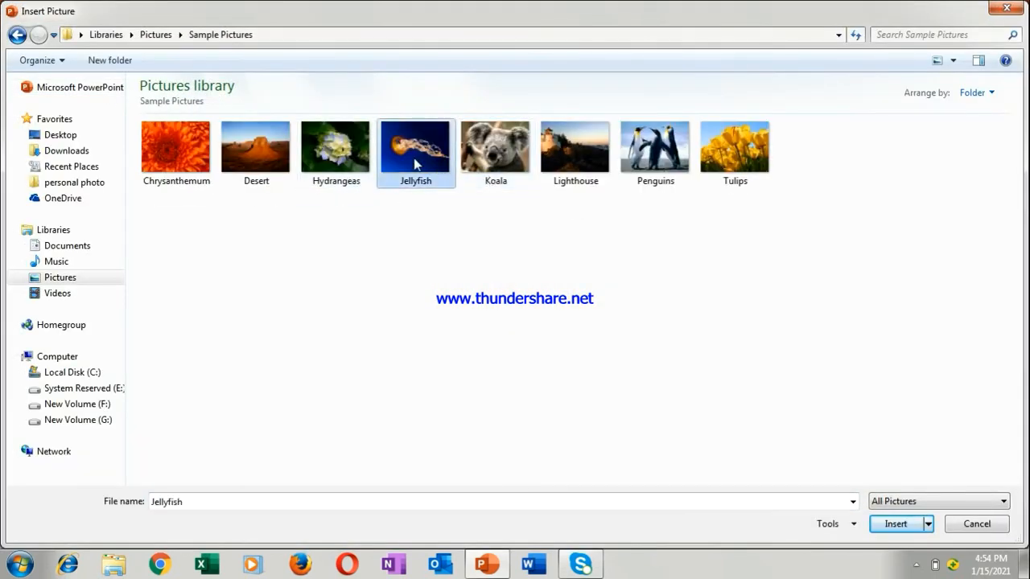
mouse_move(894, 524)
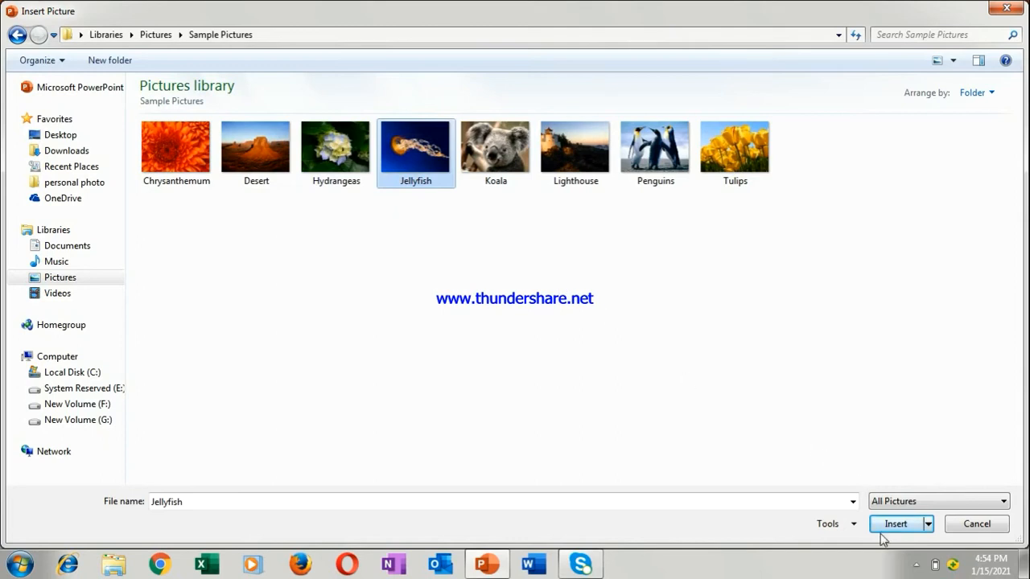
click(894, 524)
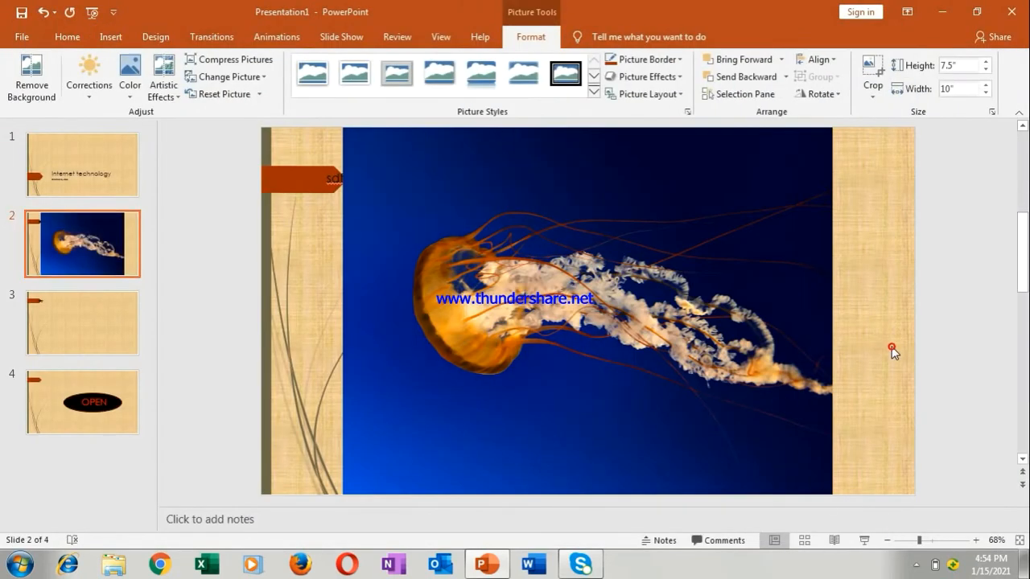
click(892, 347)
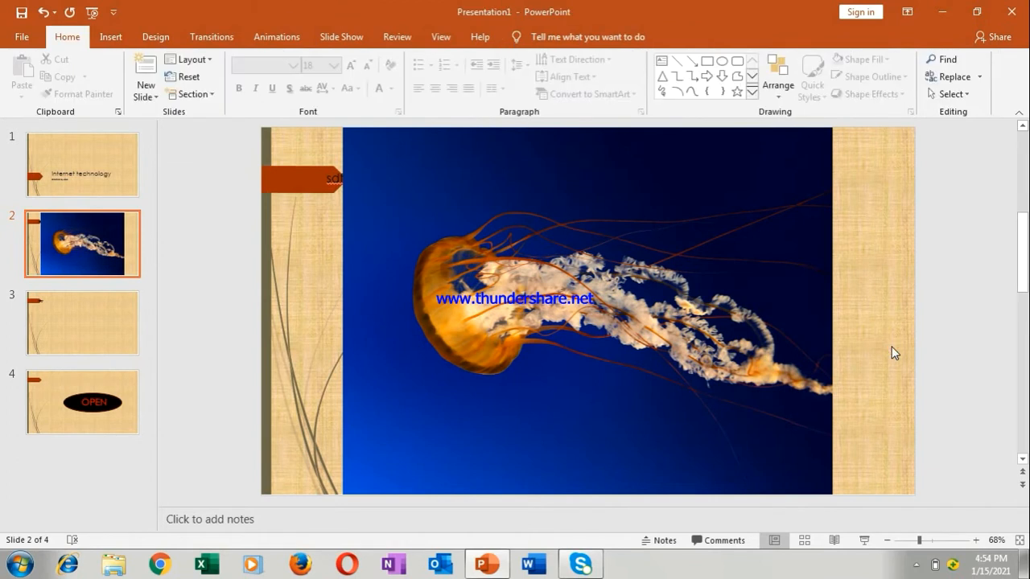
mouse_move(40, 127)
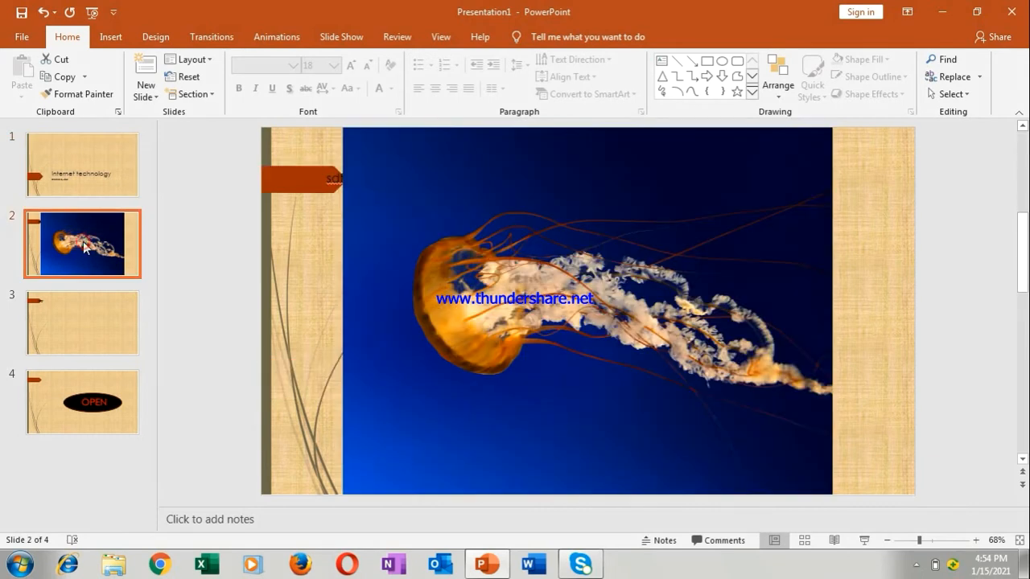
- Browse the slide thumbnails and select the blank slide 3 for editing
click(81, 402)
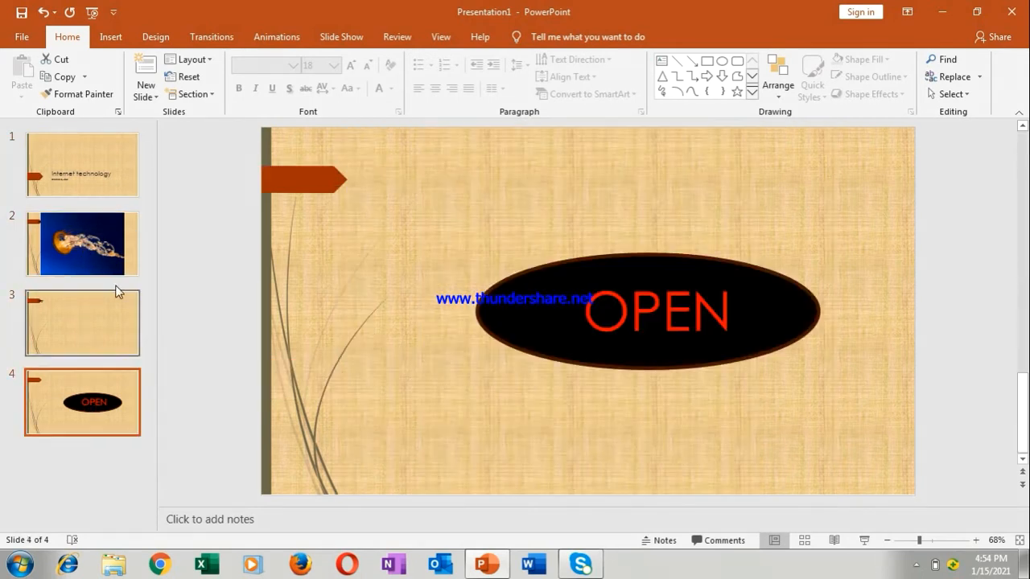
click(82, 245)
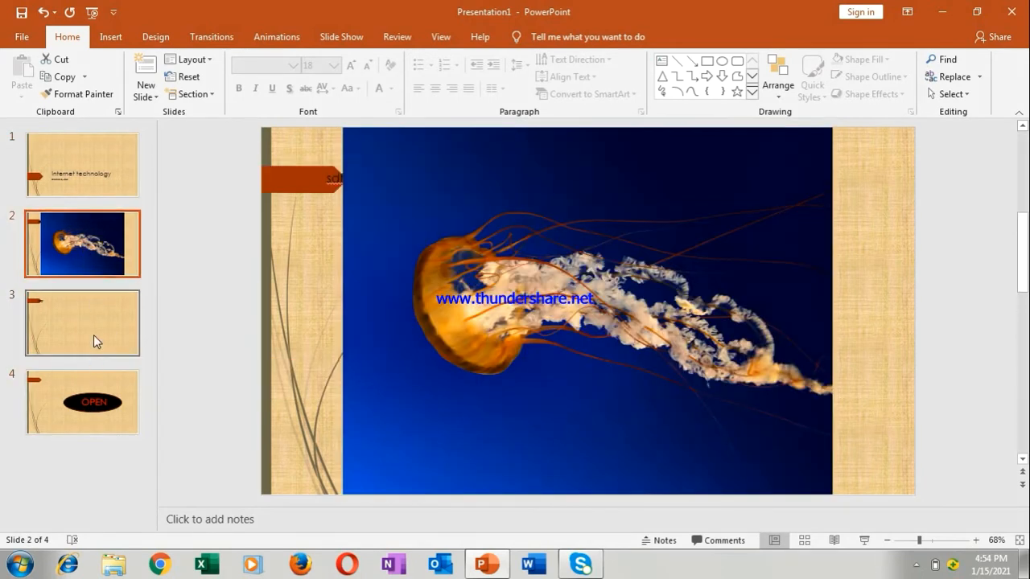
click(82, 322)
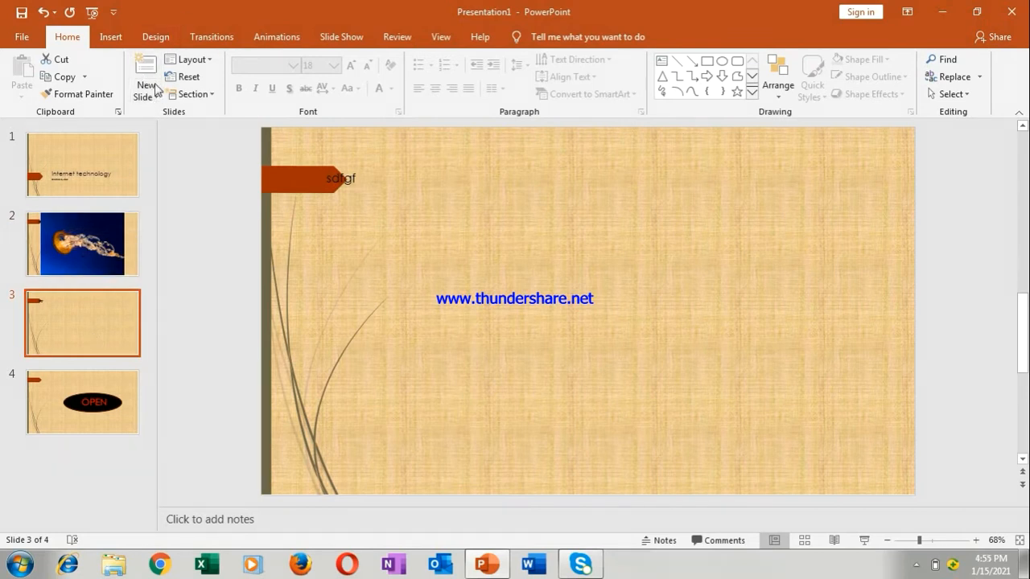
- Insert the Tulips sample photo onto slide 3, then return to the title slide
click(109, 35)
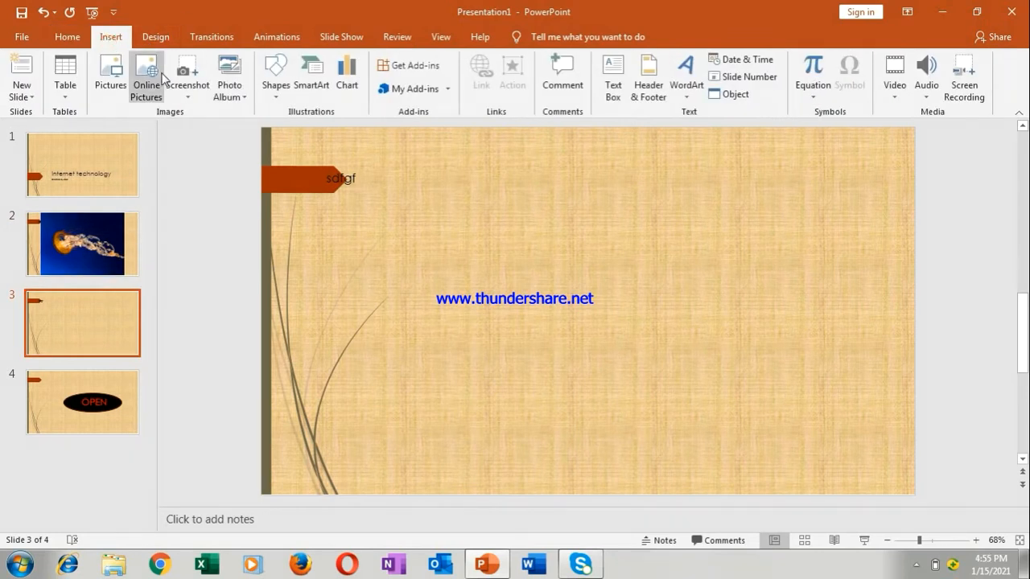
click(110, 72)
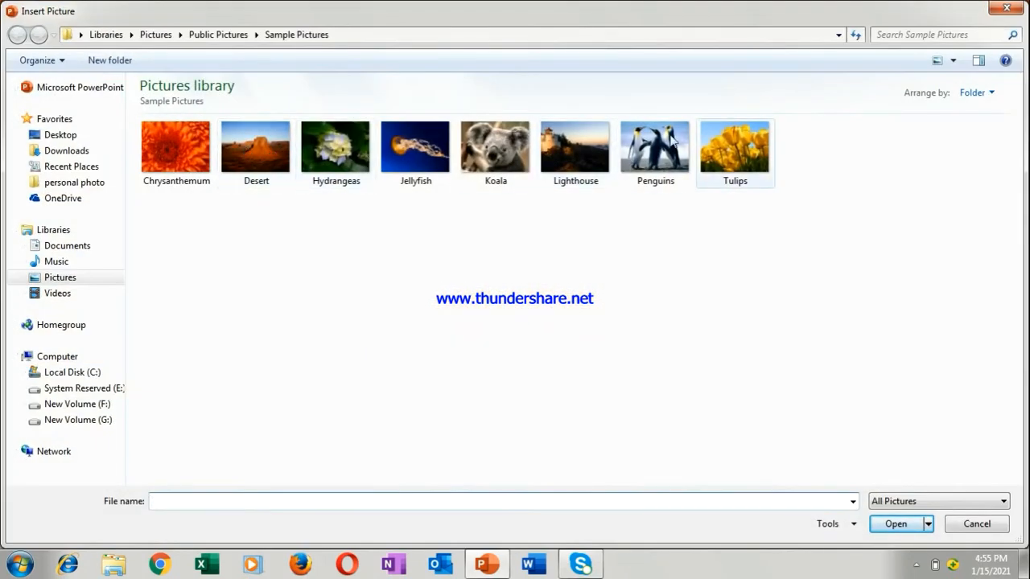
click(733, 146)
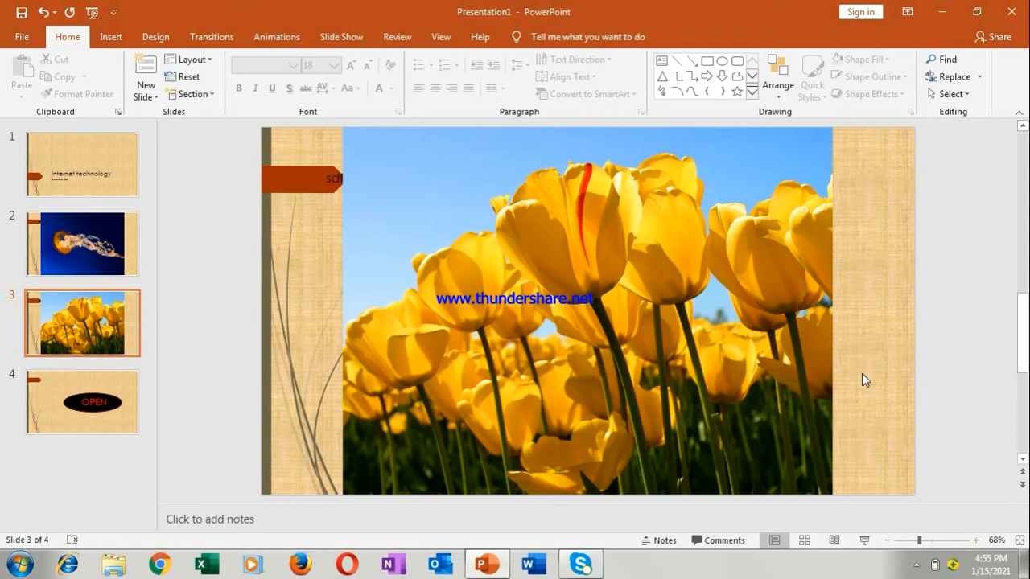
mouse_move(645, 341)
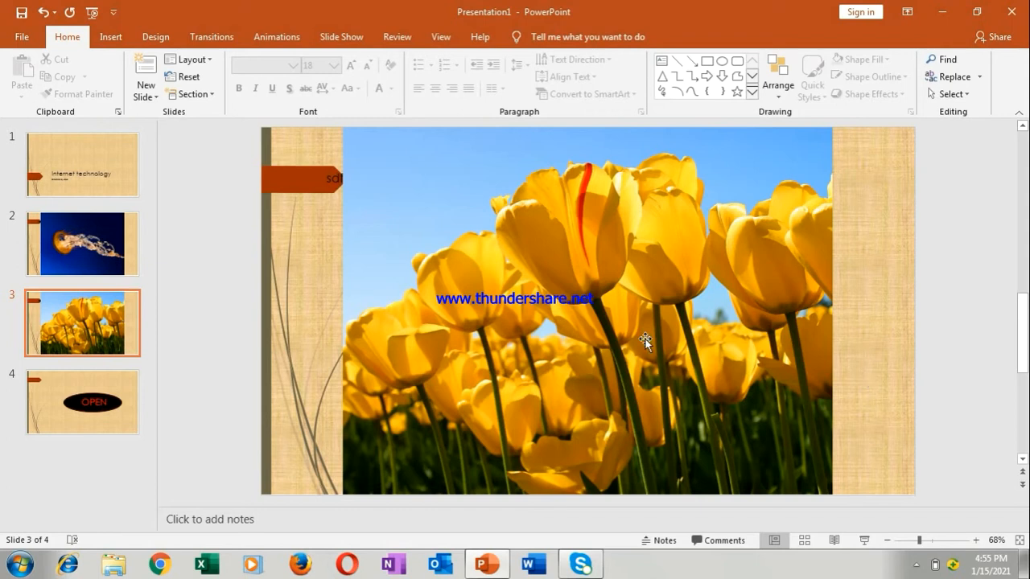
click(82, 164)
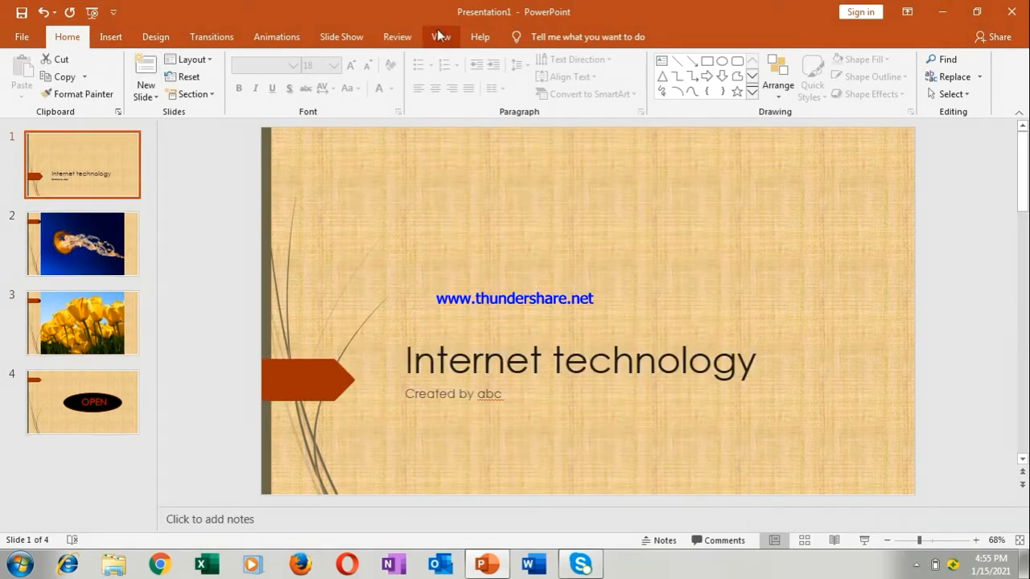
- Show the View ribbon with the Presentation Views group
click(441, 36)
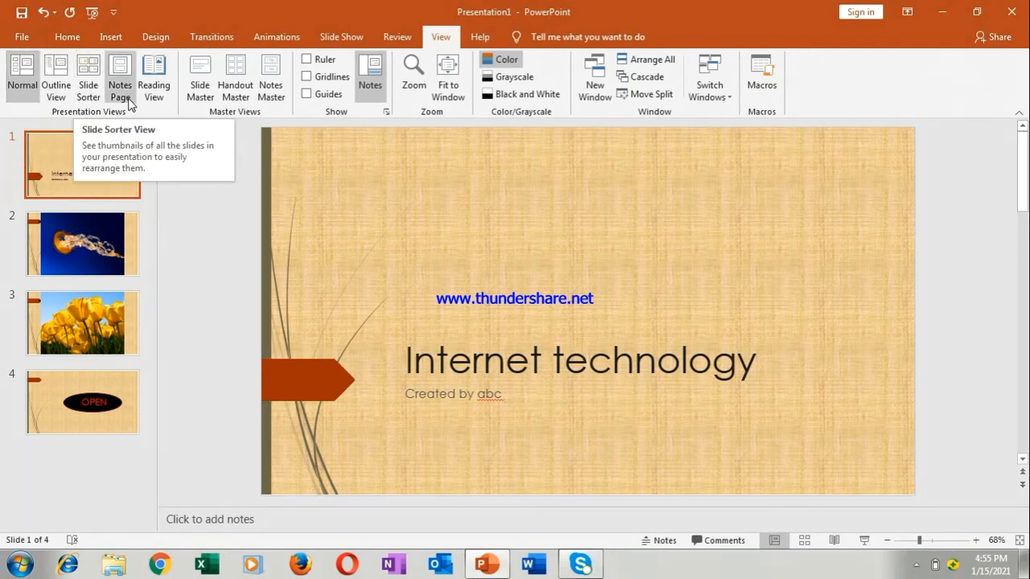
mouse_move(5, 23)
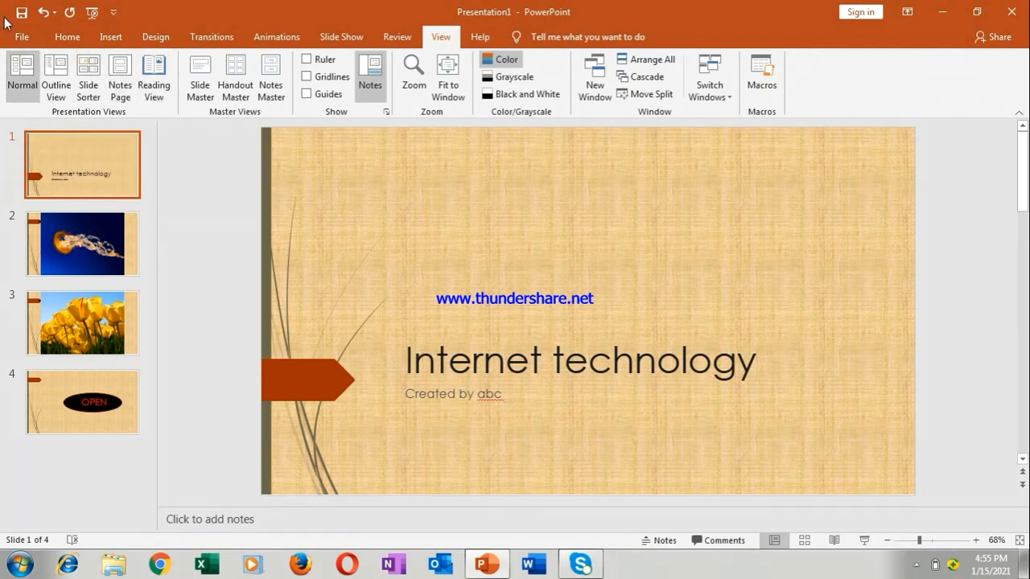
mouse_move(492, 348)
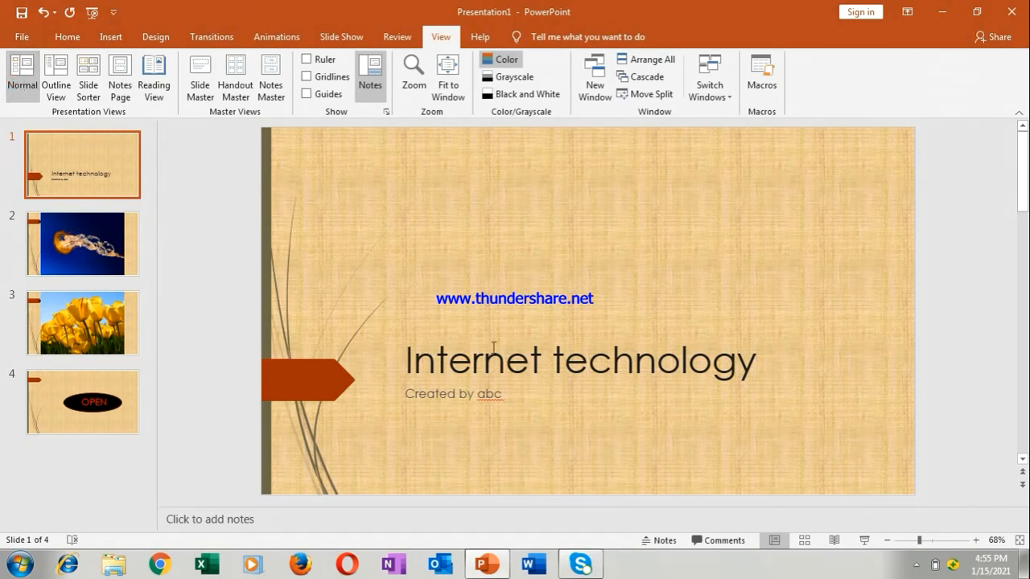
mouse_move(206, 298)
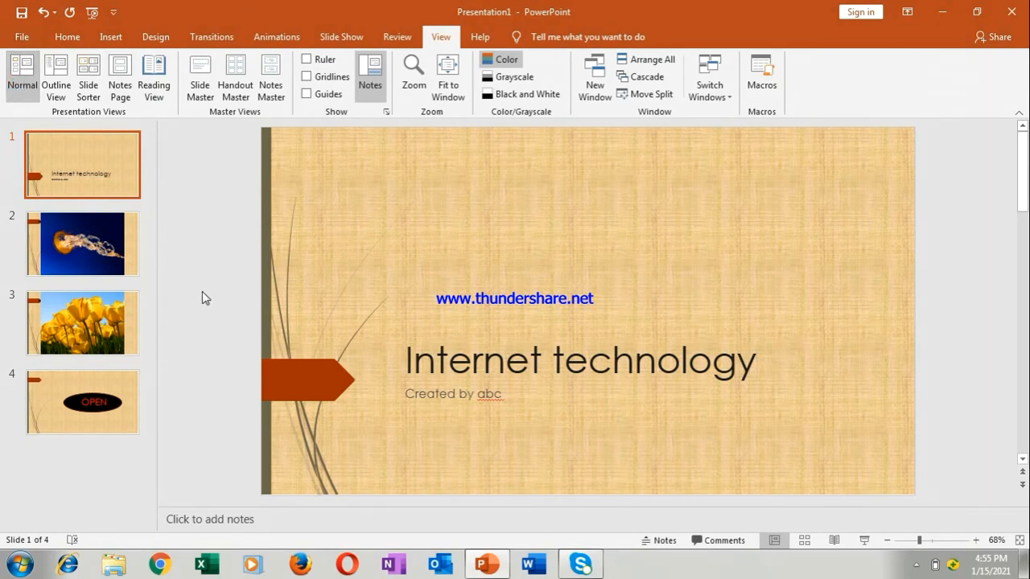
mouse_move(109, 368)
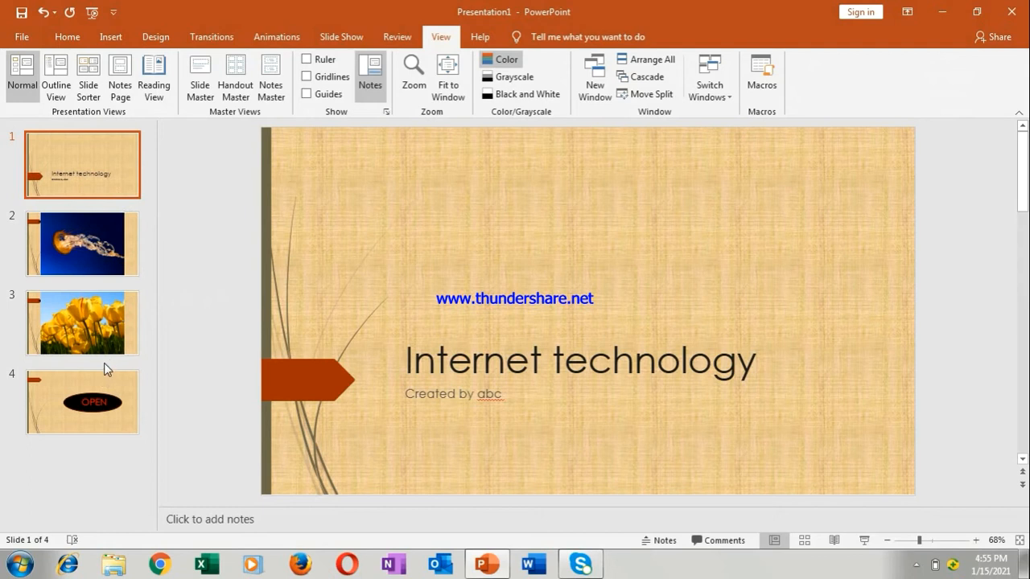
mouse_move(63, 111)
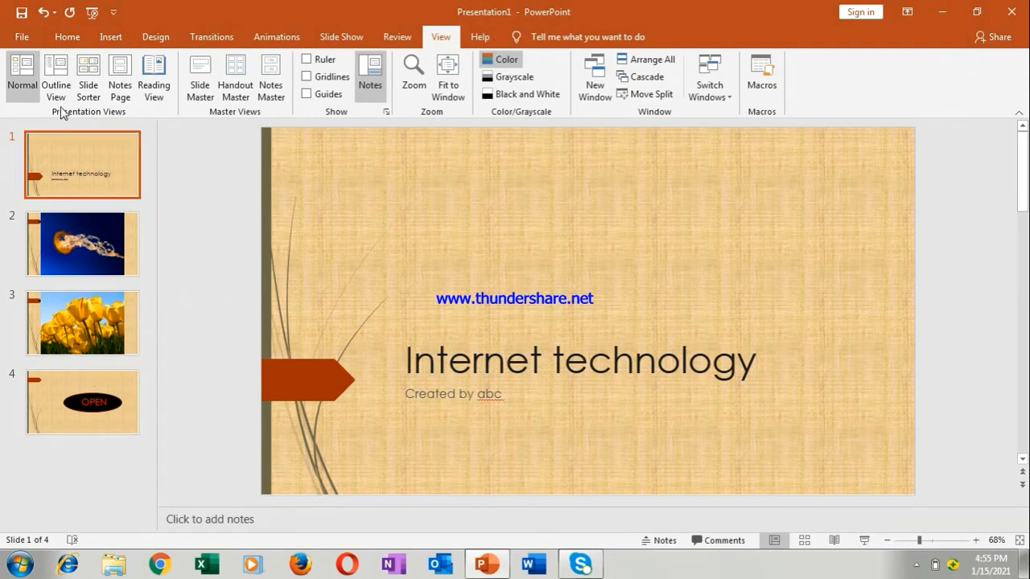
- View the deck in Outline View and step between the jellyfish and tulip slide entries
click(55, 77)
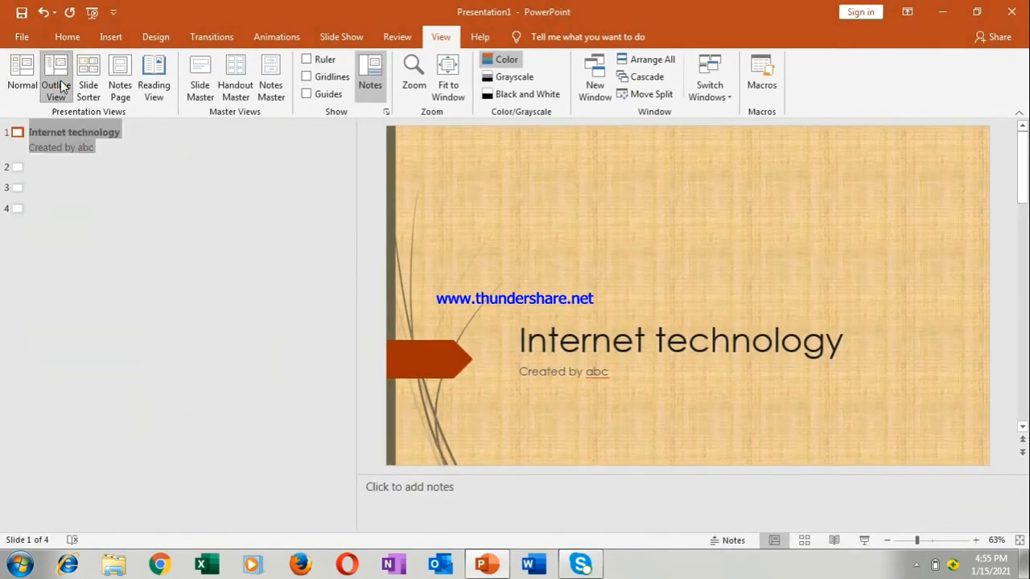
mouse_move(459, 248)
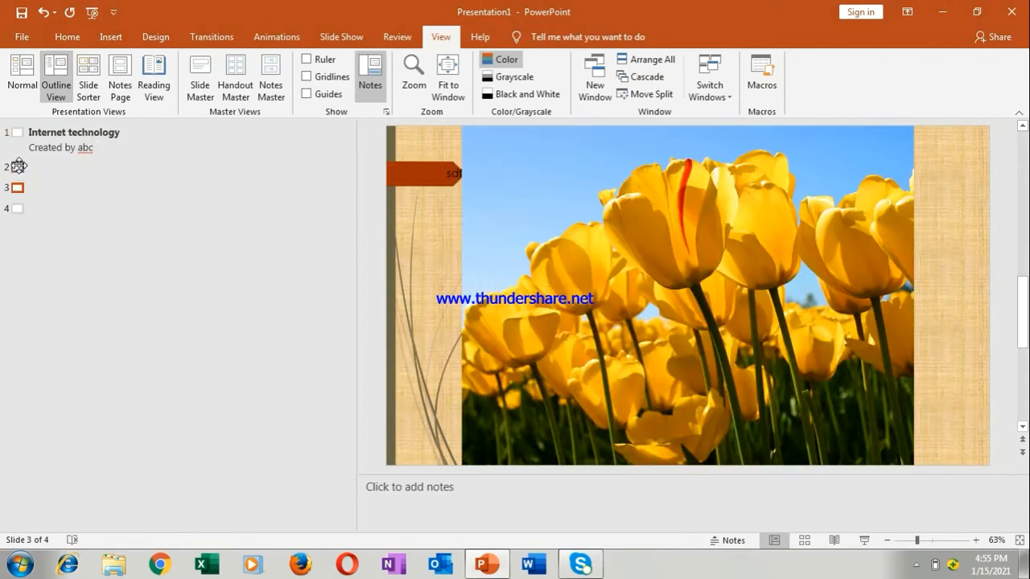
click(16, 166)
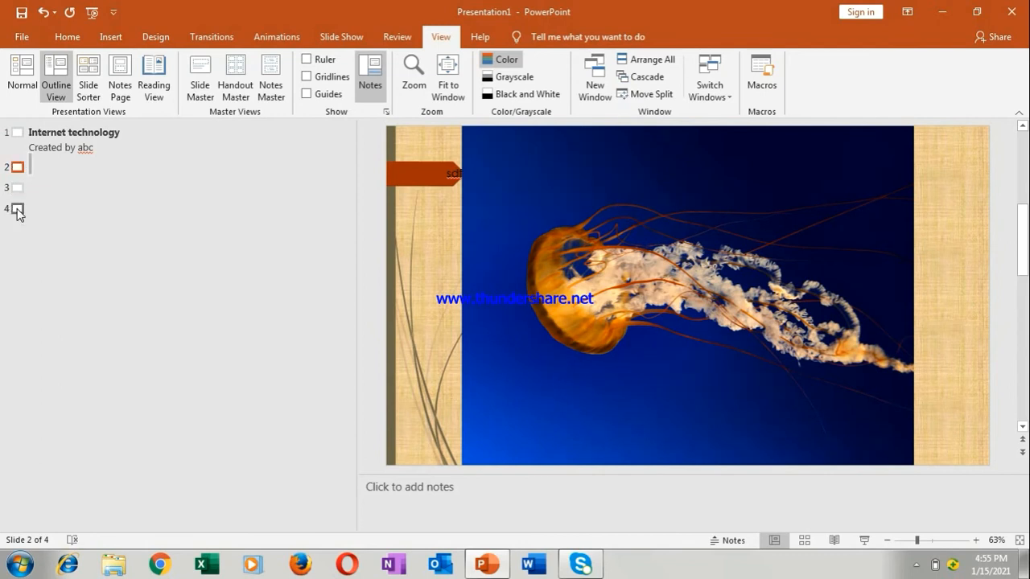
click(16, 187)
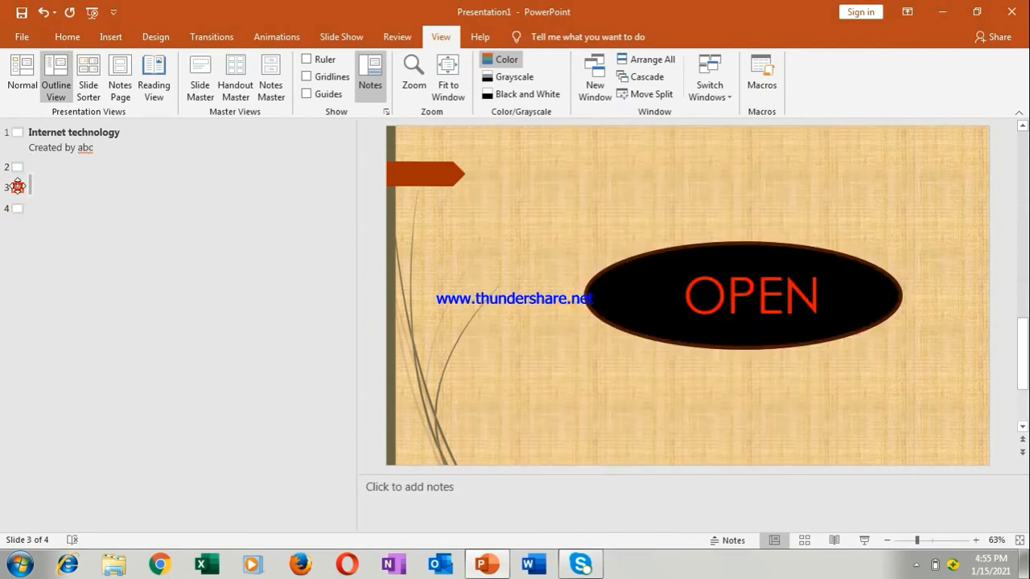
click(16, 166)
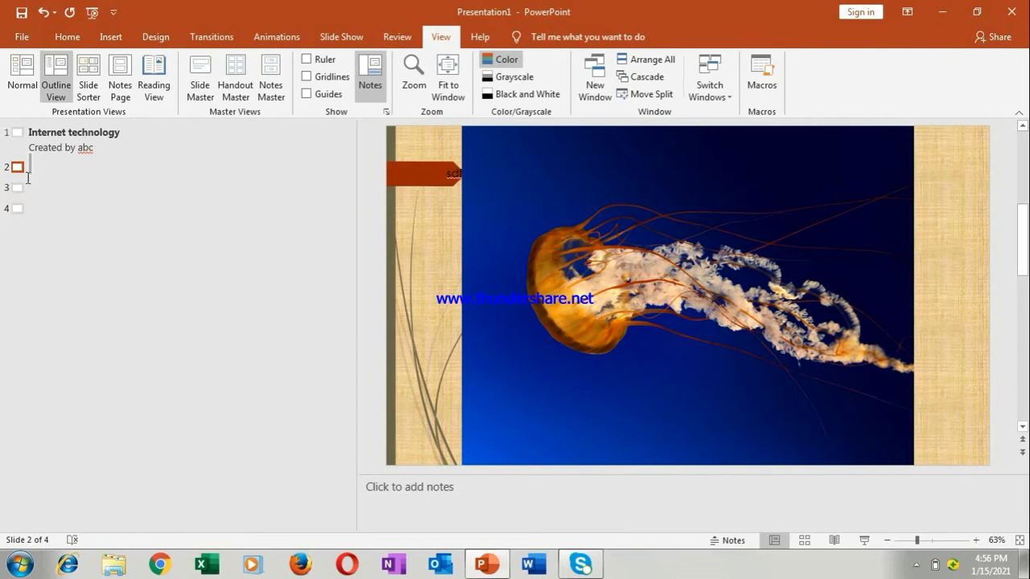
click(18, 187)
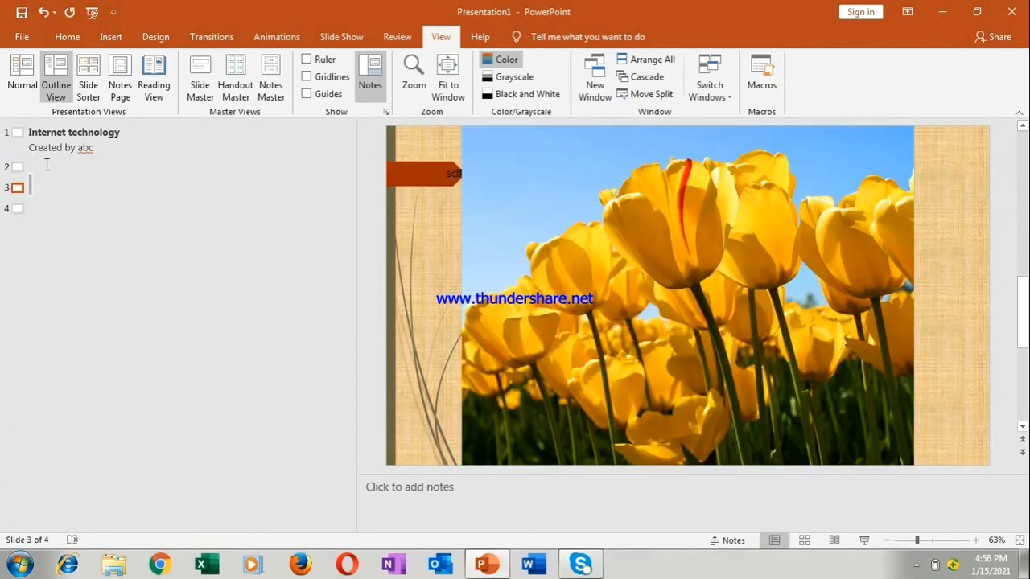
click(16, 168)
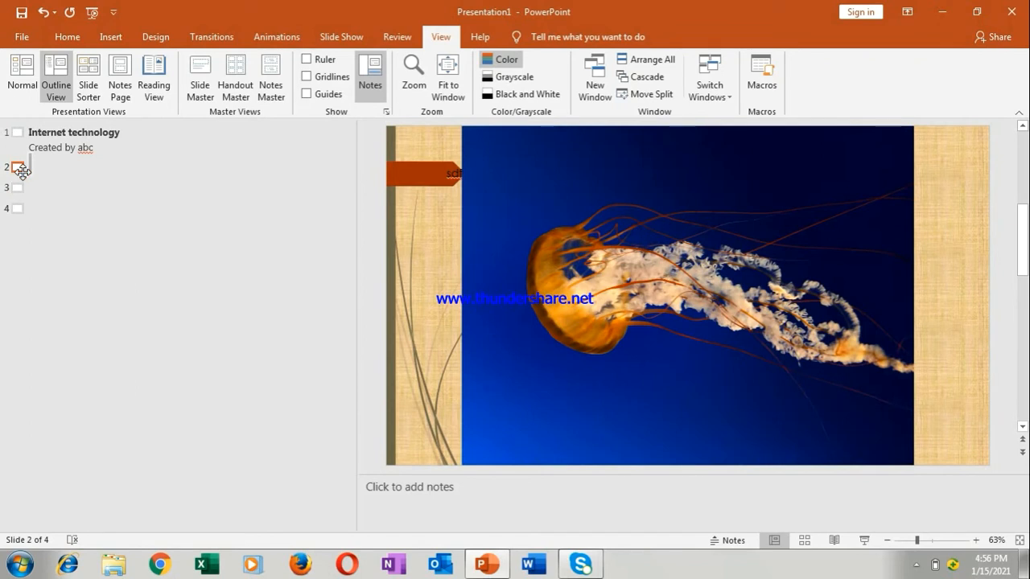
- In Slide Sorter view, drag the jellyfish slide to the last position in the deck
click(87, 73)
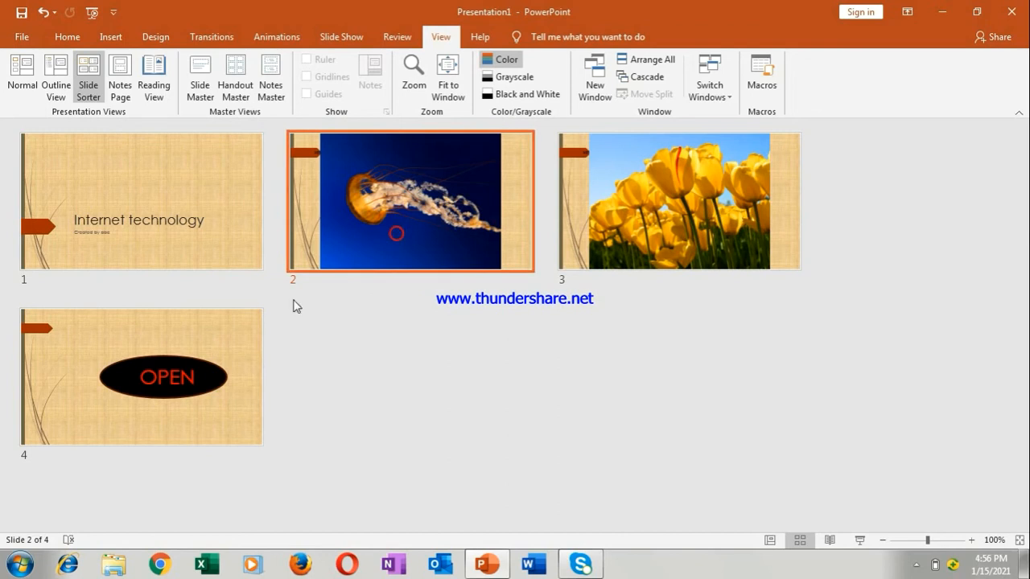
drag(410, 201, 141, 376)
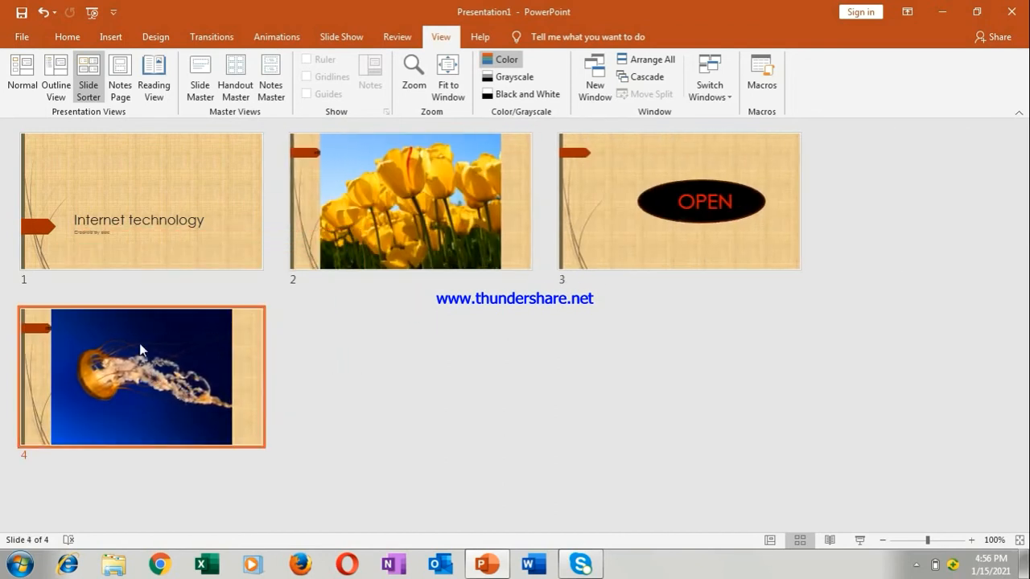
click(410, 202)
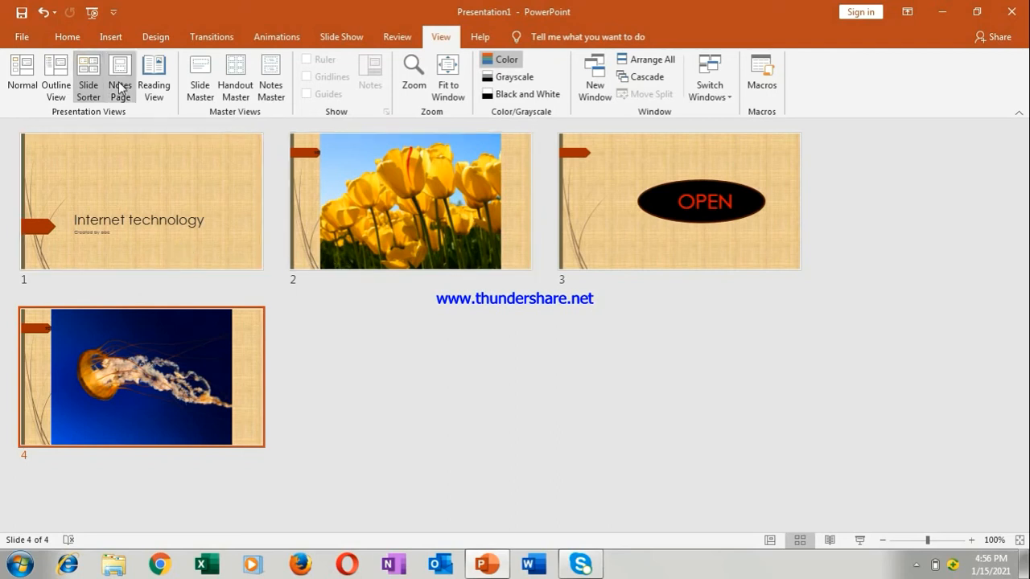
- Switch the deck to Notes Page view, tulips slide above its notes area
click(119, 77)
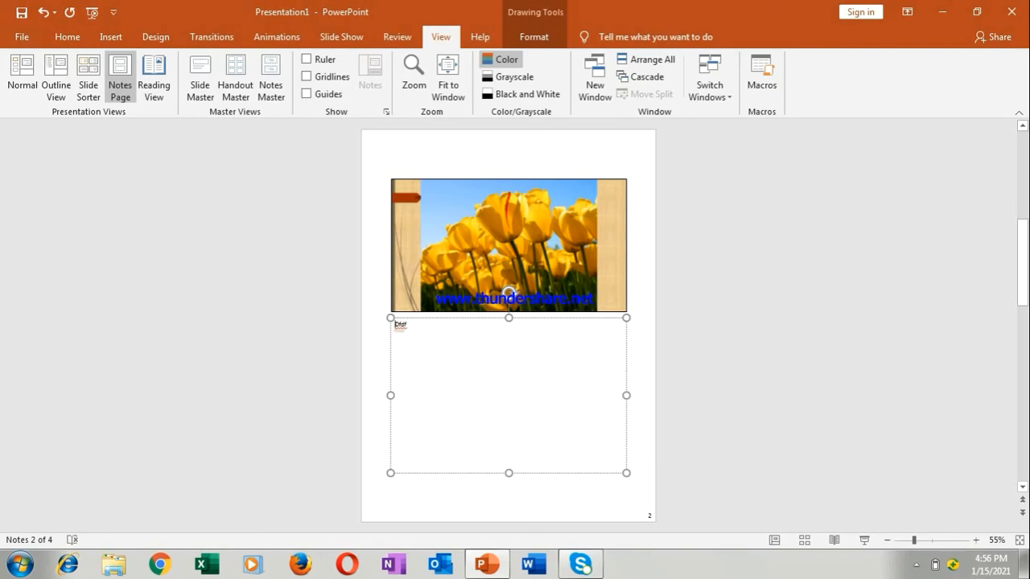
mouse_move(470, 304)
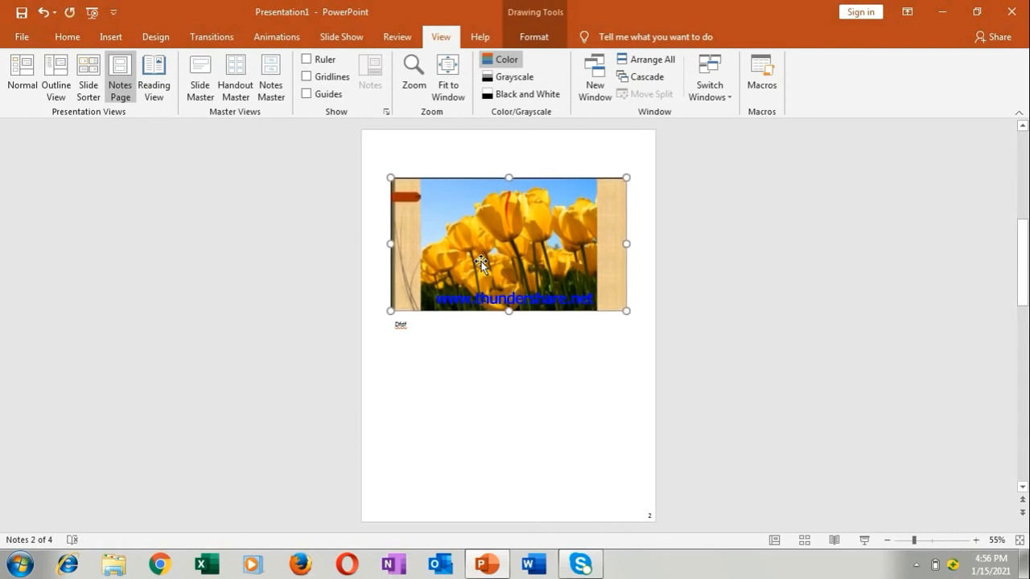
mouse_move(177, 79)
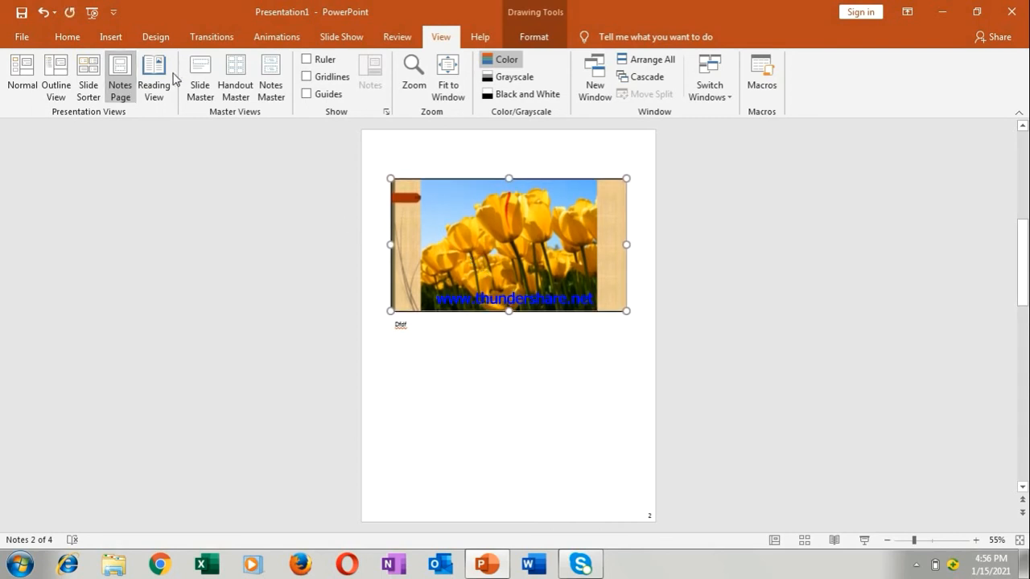